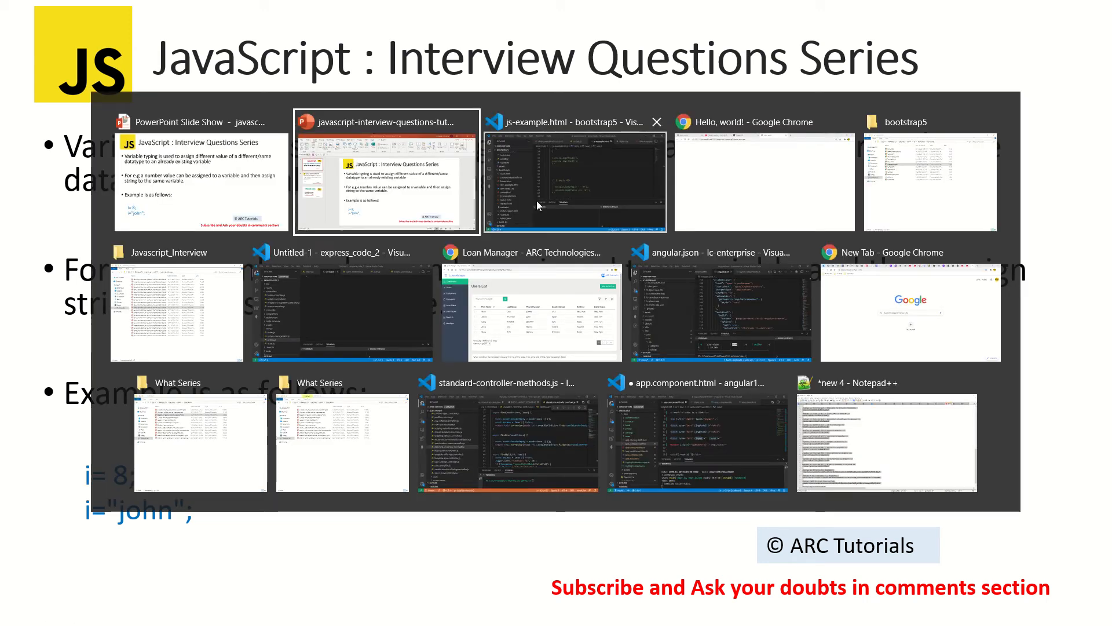
Declare let i = 10; and log i with console.log(i); in the script
{"action": "left_click", "coordinate": [570, 180]}
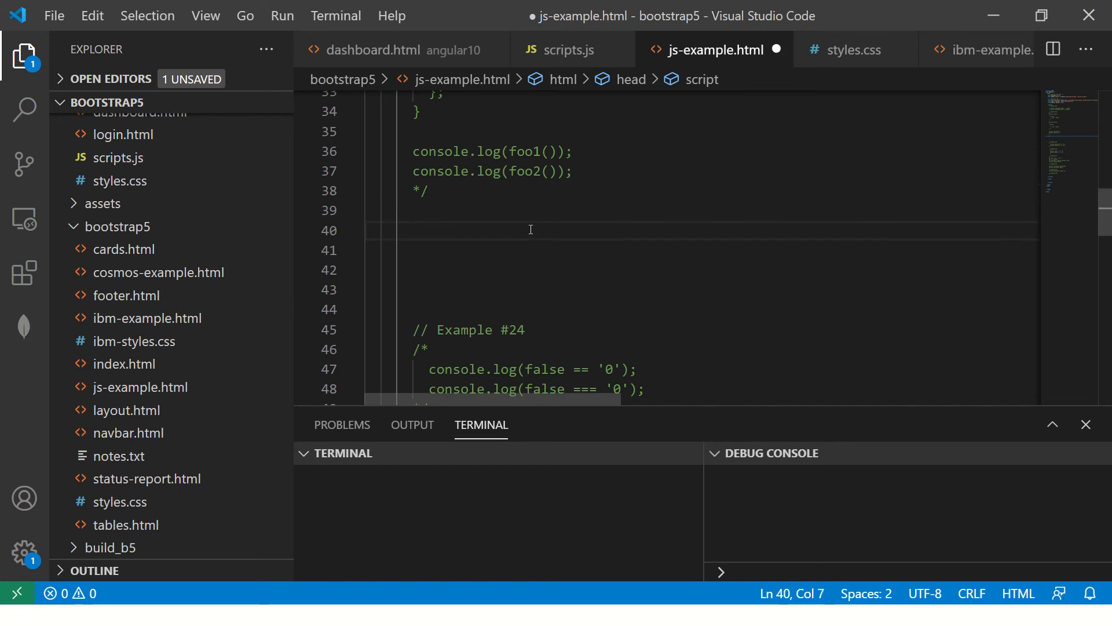
{"action": "type", "text": "let i = 10;"}
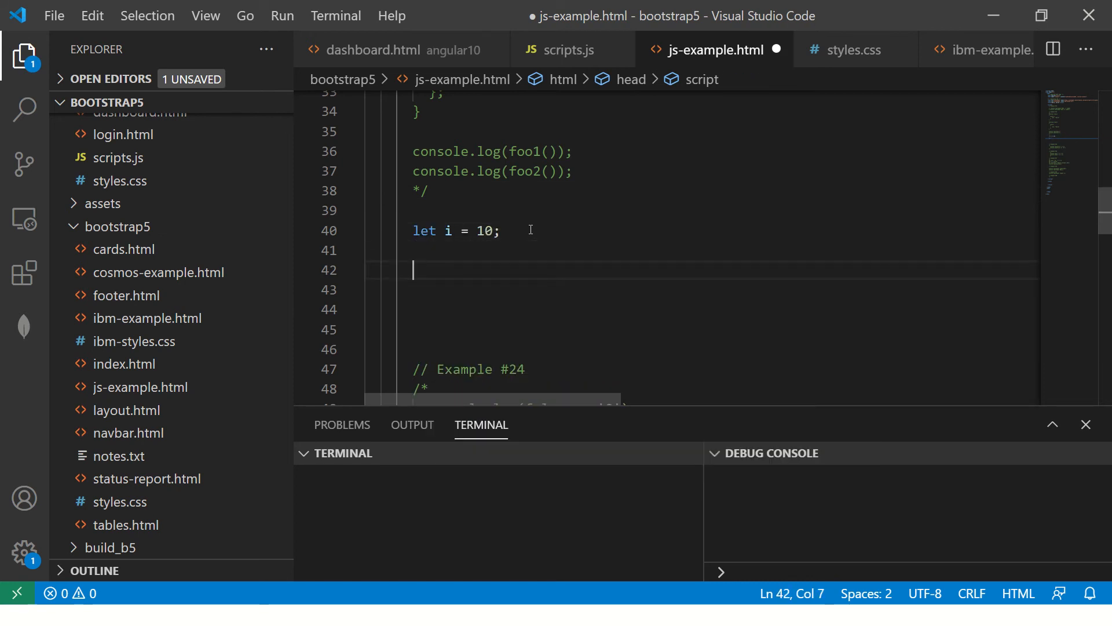
{"action": "type", "text": "console.log()"}
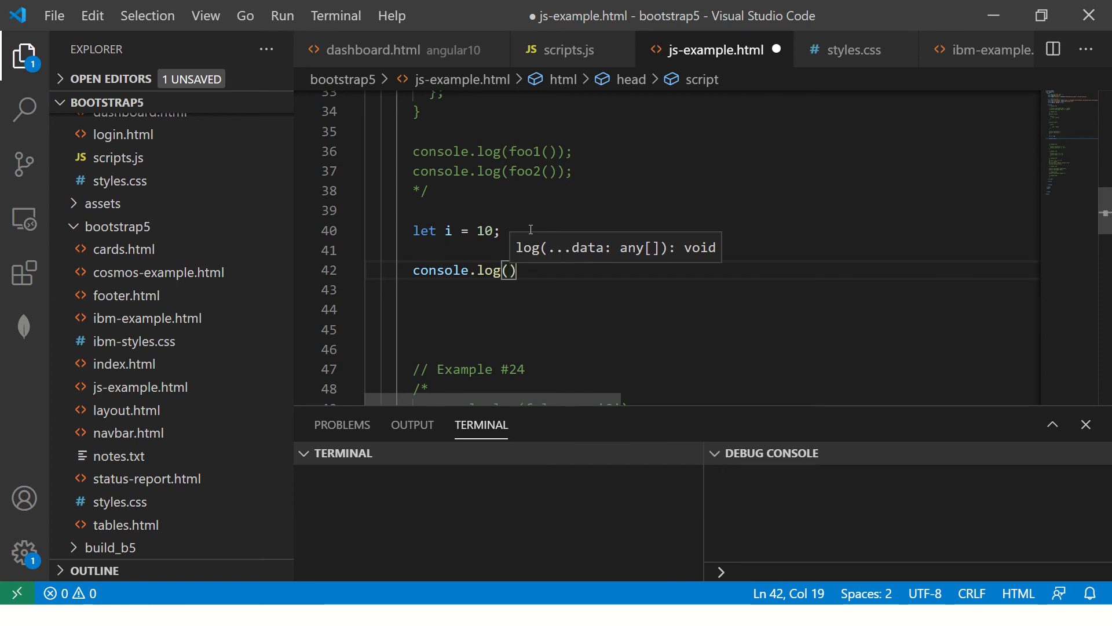
Check the page and its developer tools in the browser, then come back to the editor
{"action": "key", "text": "alt+tab"}
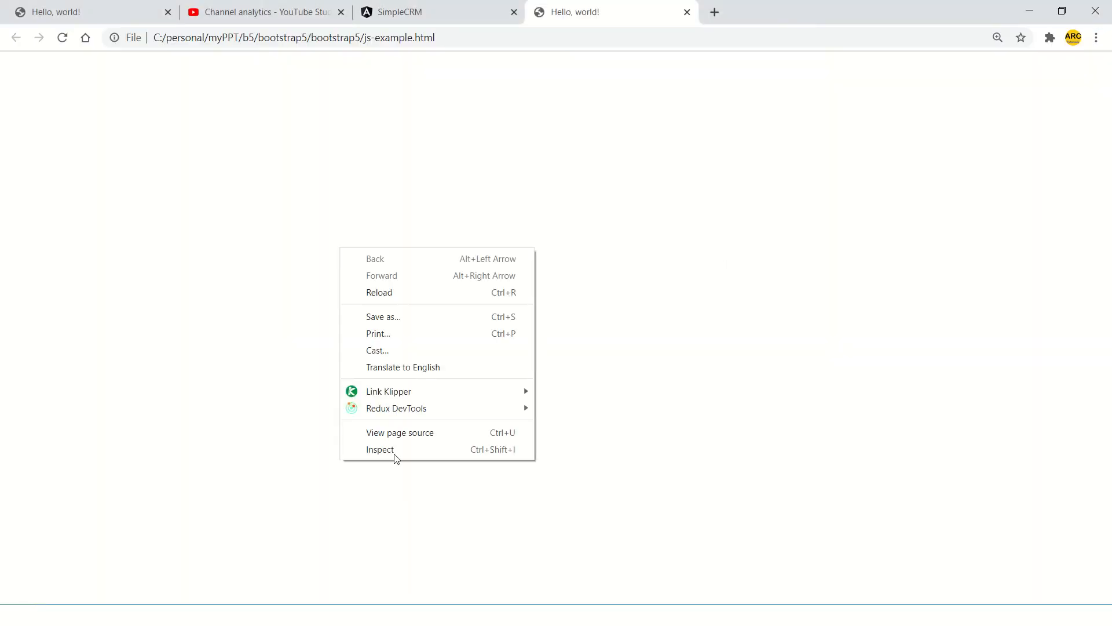
{"action": "left_click", "coordinate": [381, 450]}
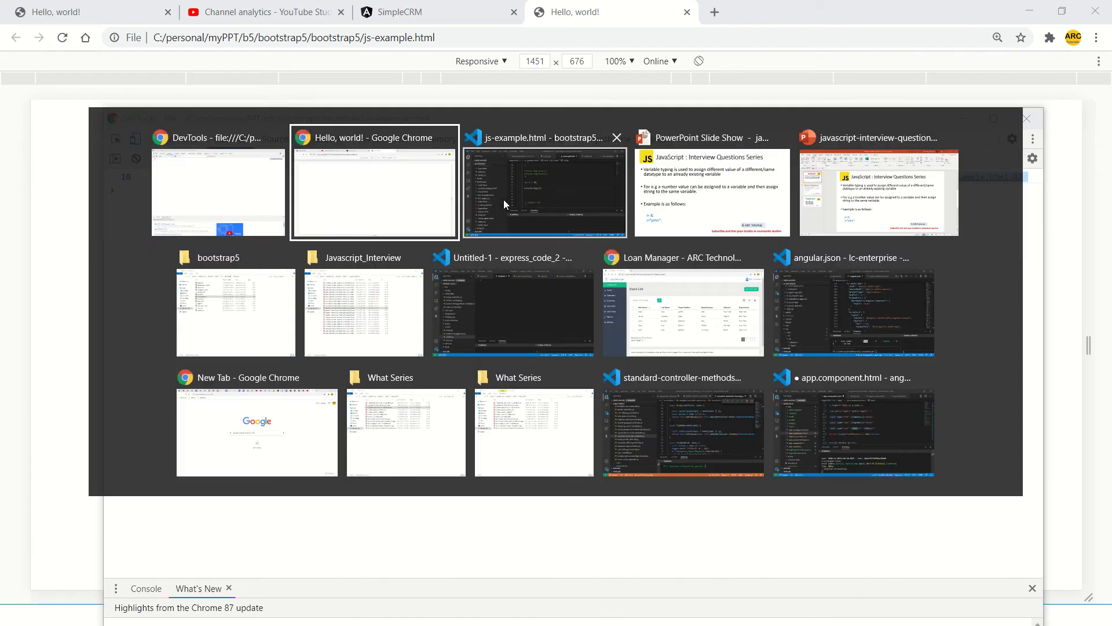
{"action": "left_click", "coordinate": [544, 191]}
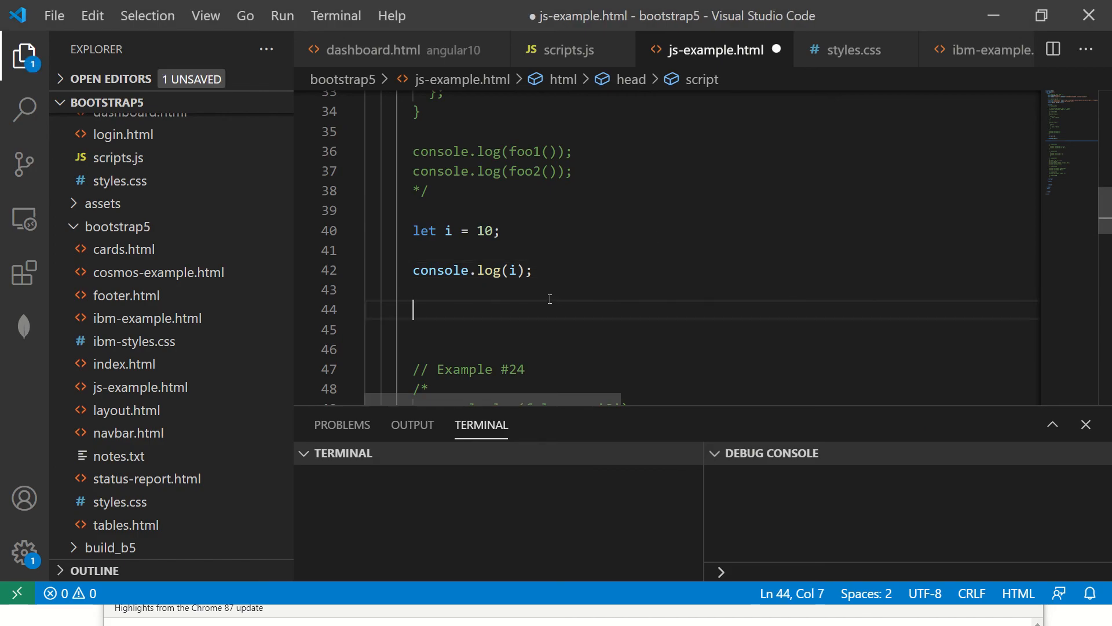
Reassign i = "ARC Tutorials"; above console.log(i); and save the file
{"action": "type", "text": "i"}
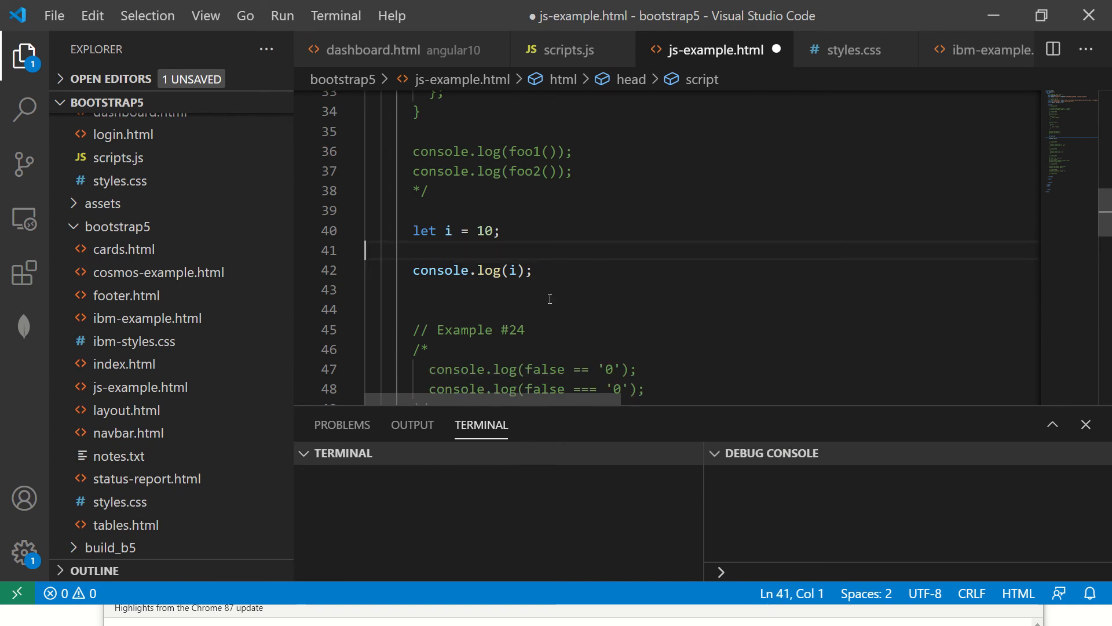
{"action": "type", "text": "i ="}
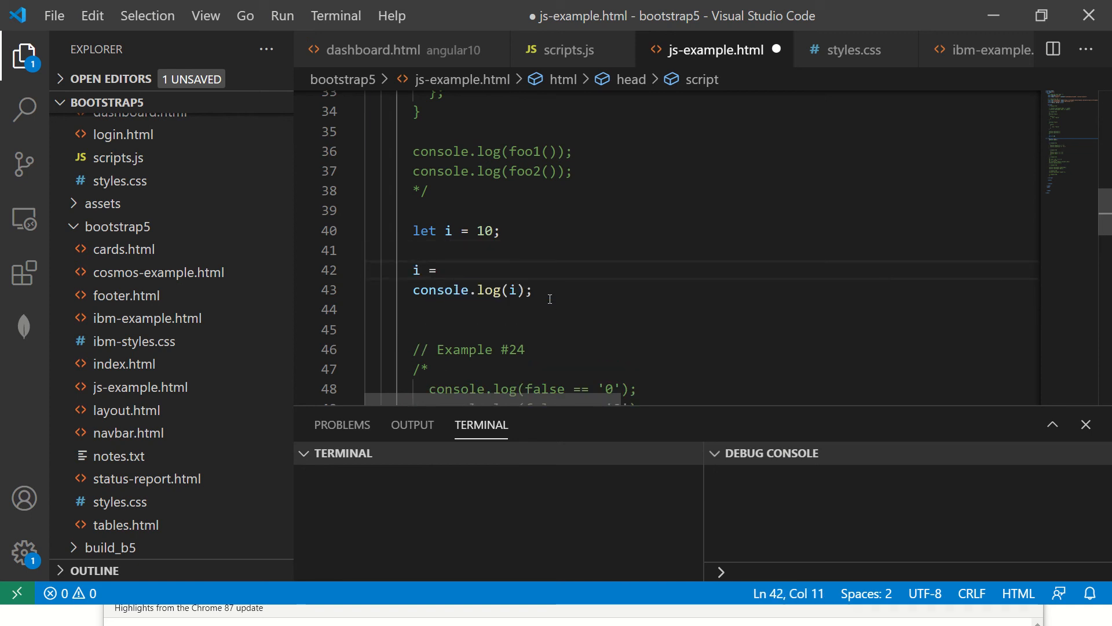
{"action": "type", "text": "\"ARC Tutori\""}
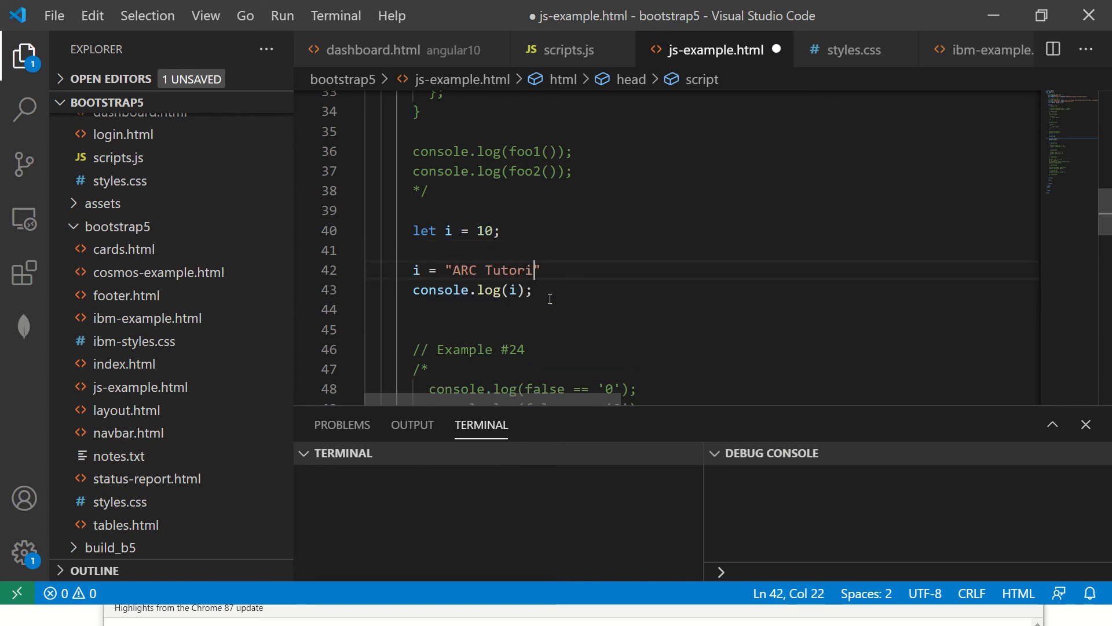
{"action": "type", "text": "als"}
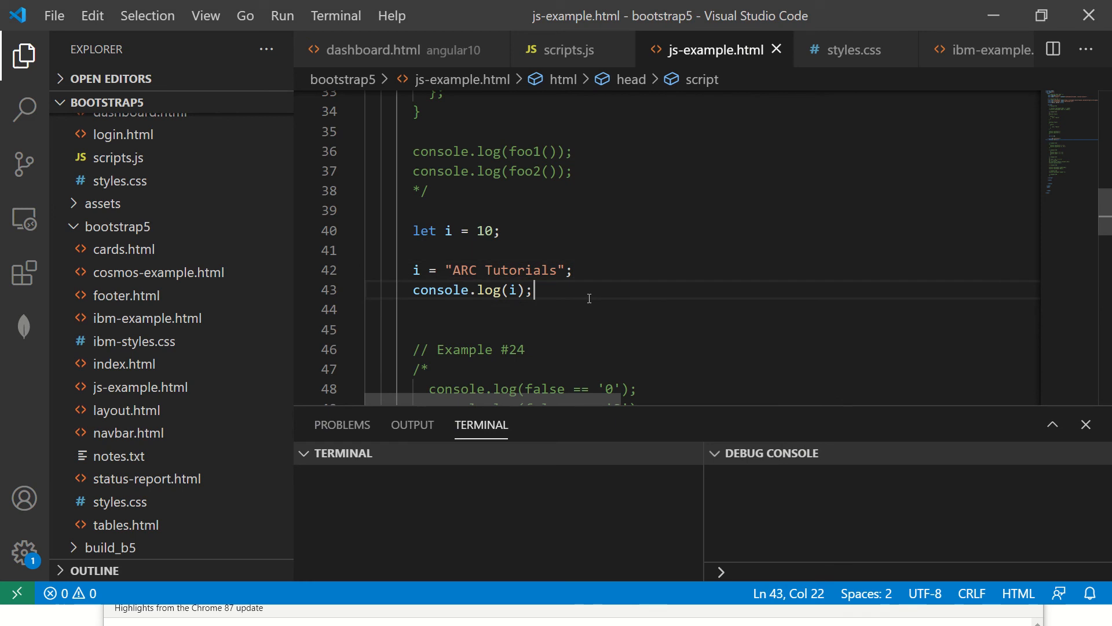
{"action": "left_click", "coordinate": [504, 231]}
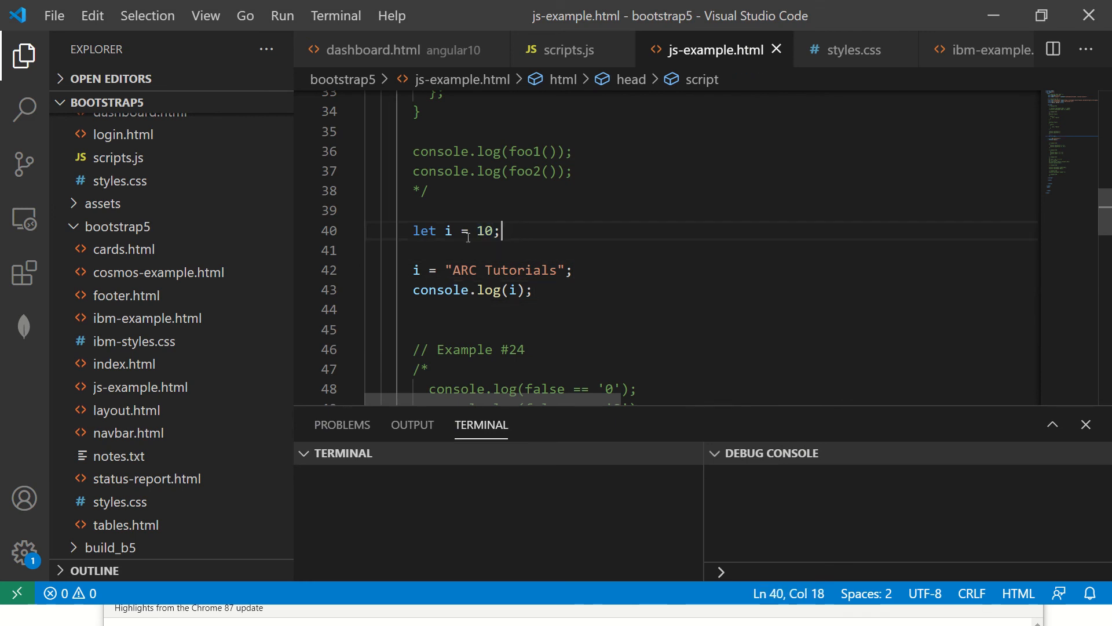
{"action": "double_click", "coordinate": [503, 270]}
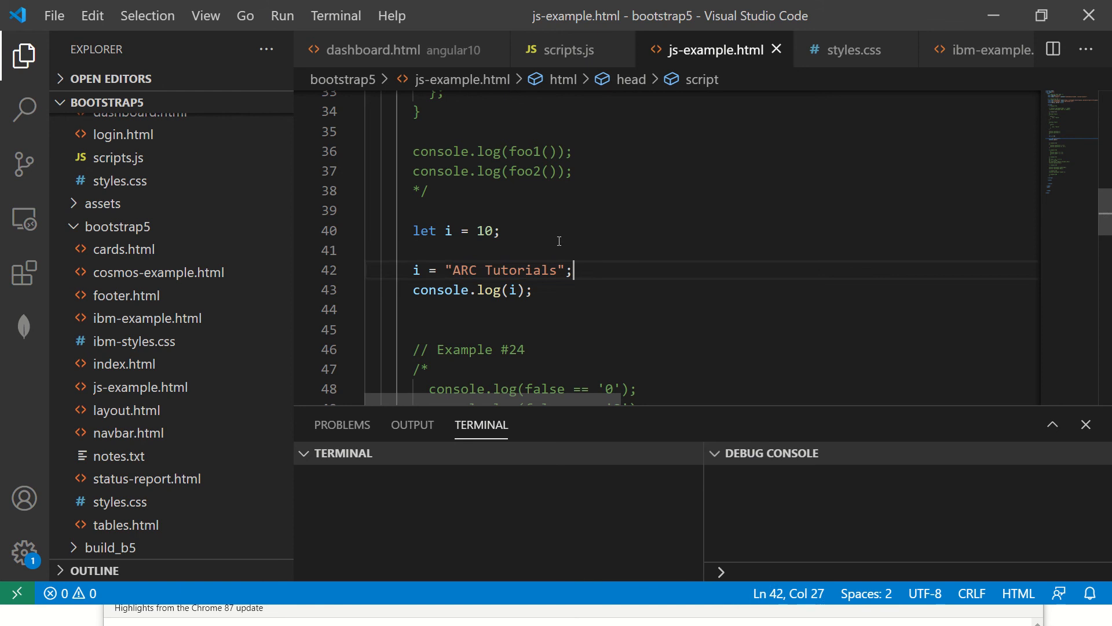
Comment the 10 assignment as // integer and the string assignment as // string
{"action": "type", "text": "// in"}
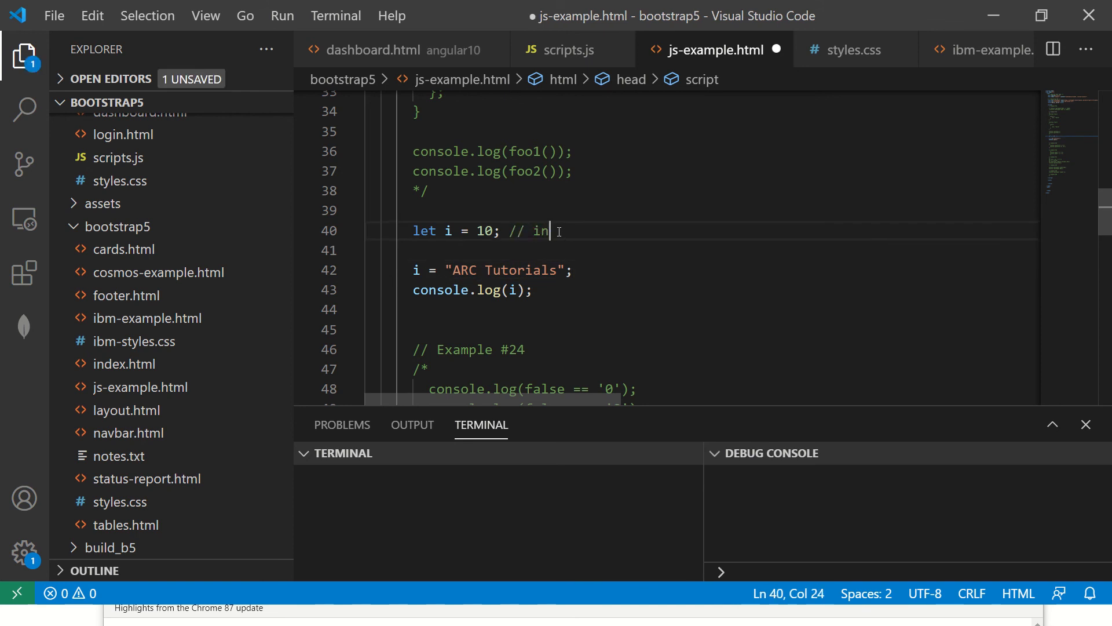
{"action": "type", "text": "teger"}
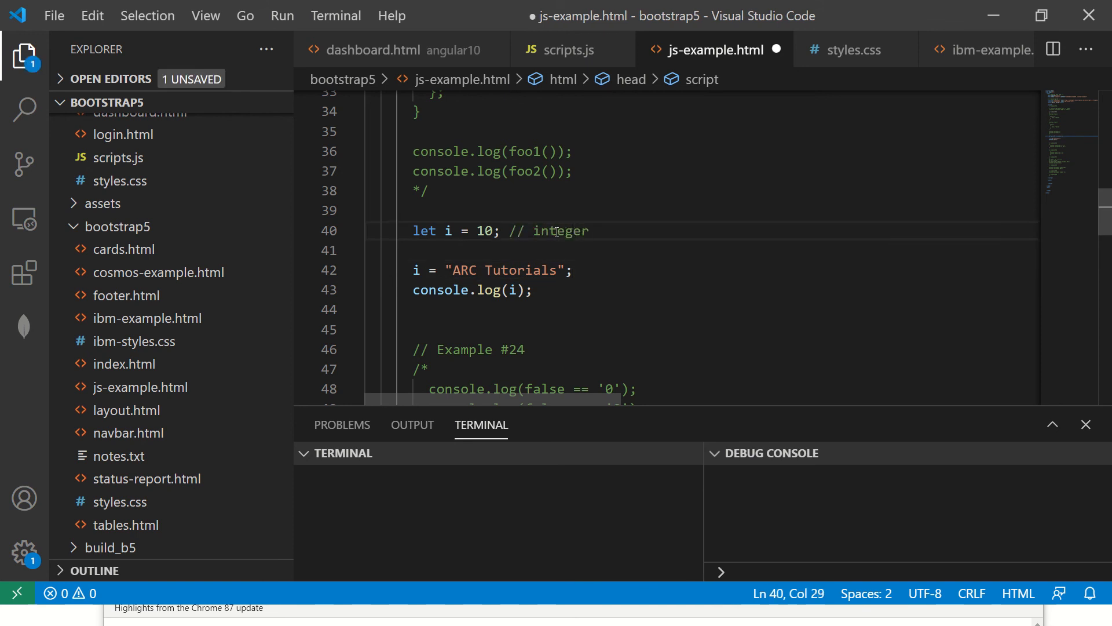
{"action": "left_click", "coordinate": [582, 270]}
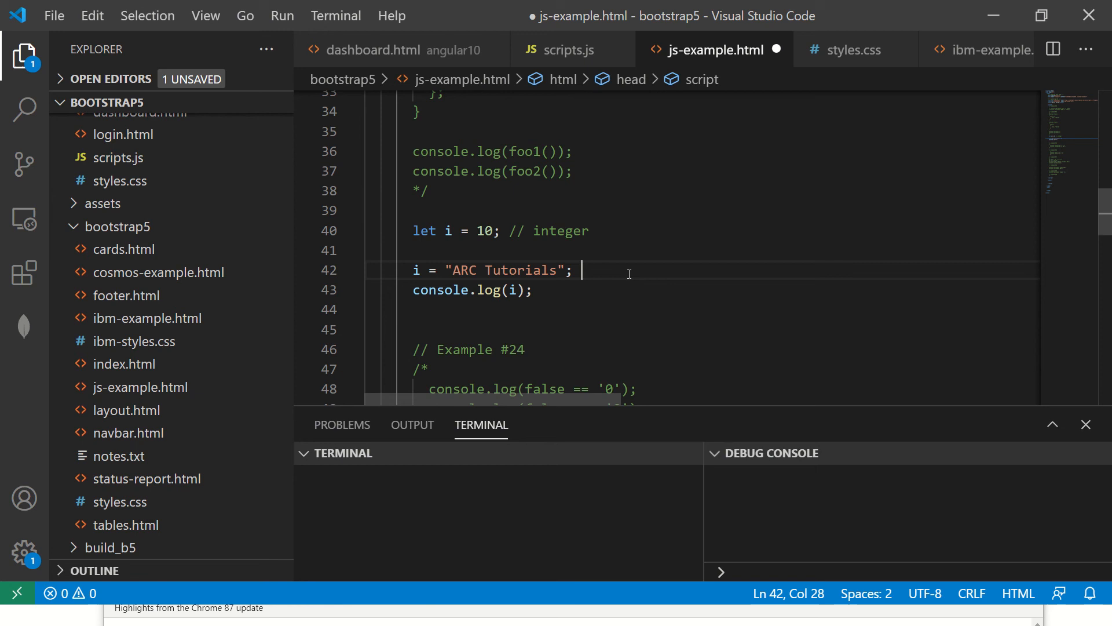
{"action": "type", "text": "// string"}
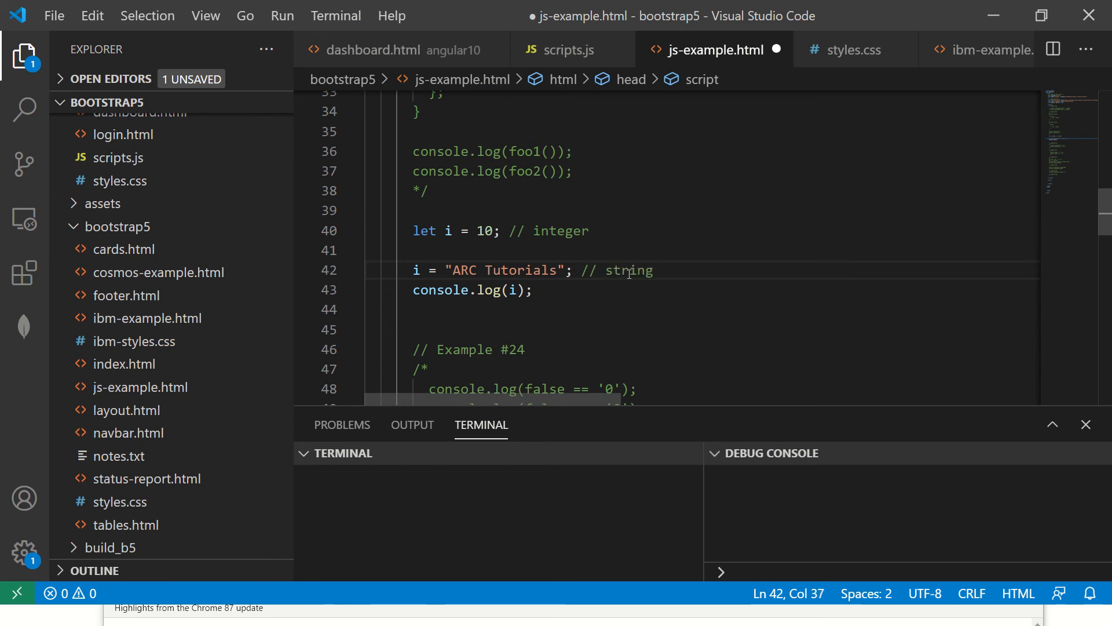
Add i = true; // boolean before console.log(i); and save the script
{"action": "type", "text": "i = true"}
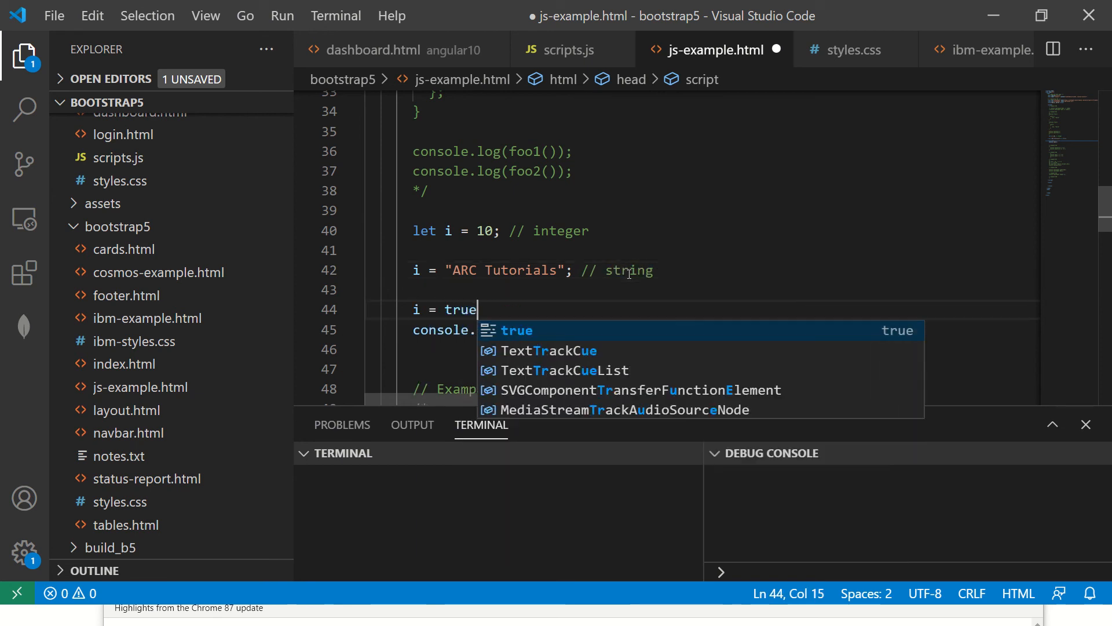
{"action": "key", "text": "alt+tab"}
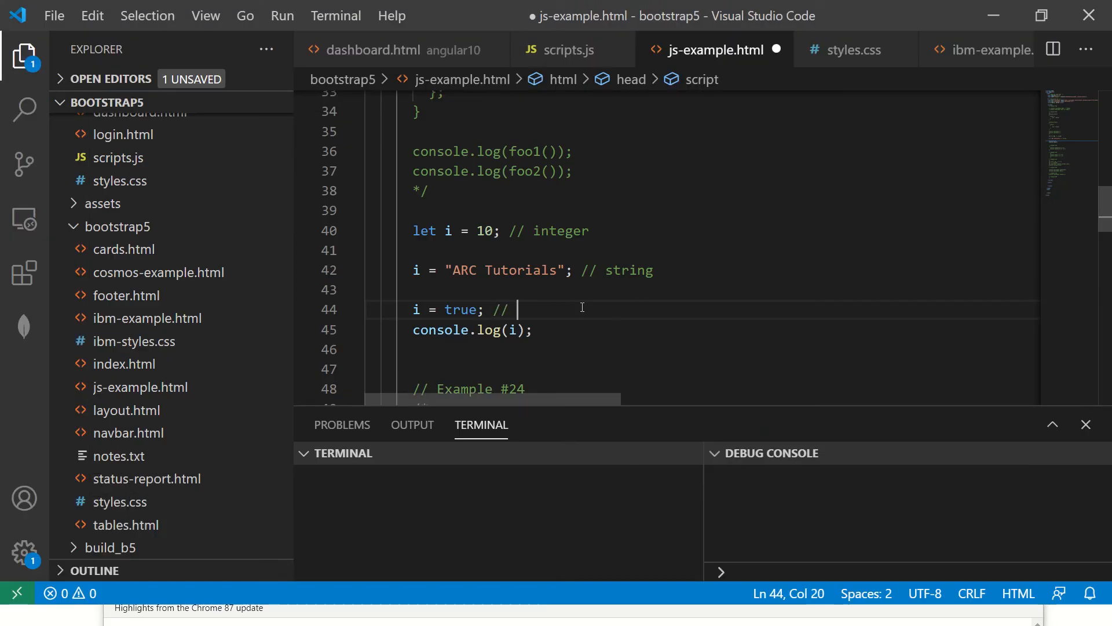
{"action": "type", "text": "boolean"}
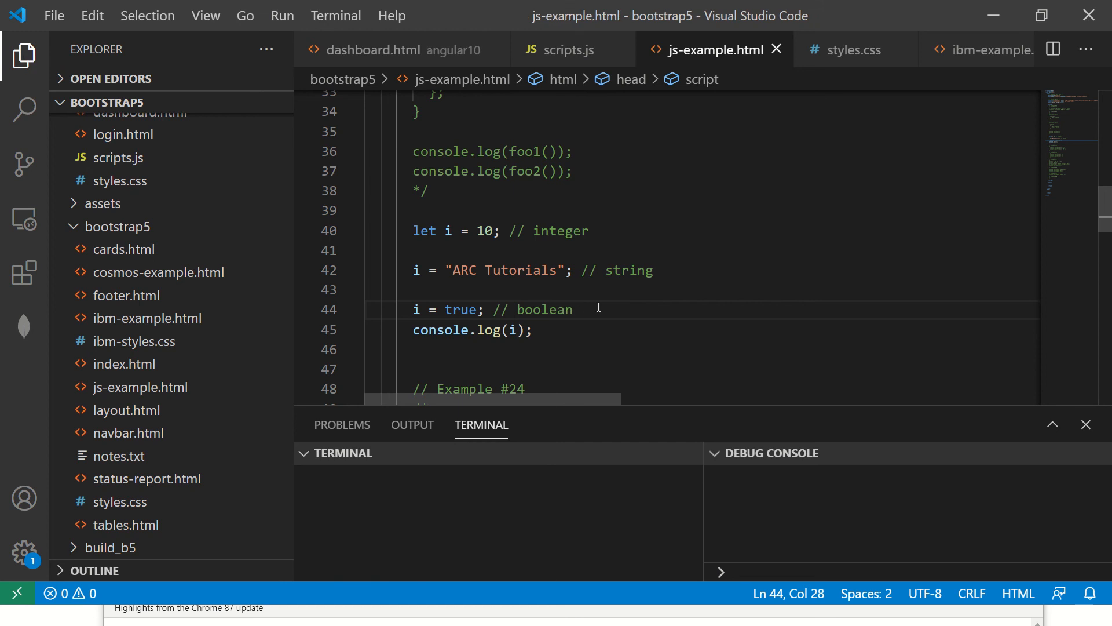
{"action": "double_click", "coordinate": [448, 231]}
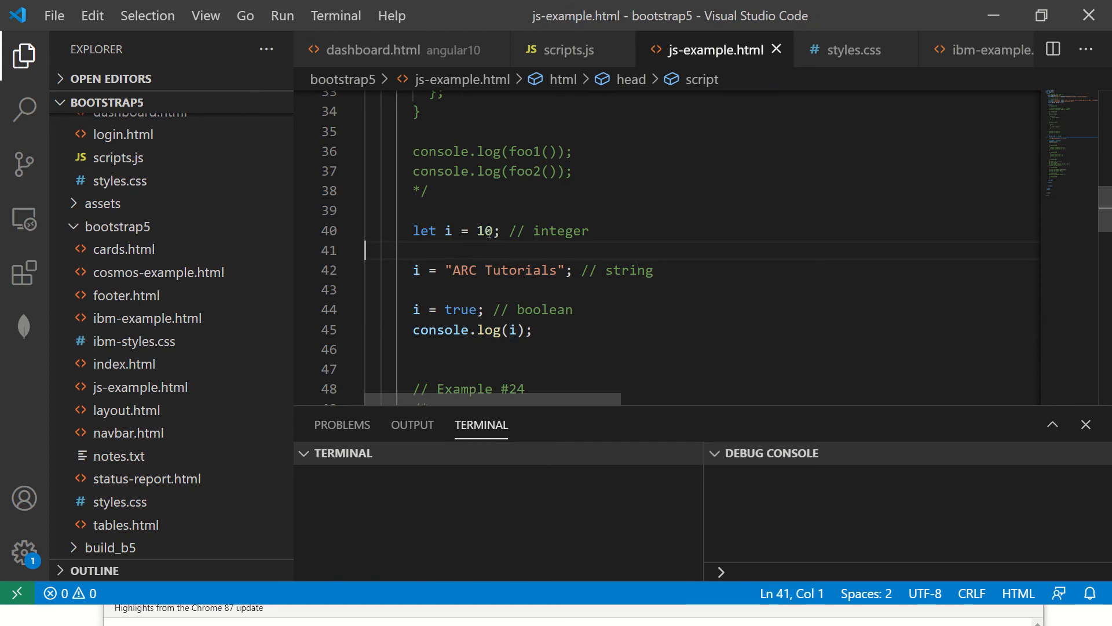
{"action": "double_click", "coordinate": [485, 231]}
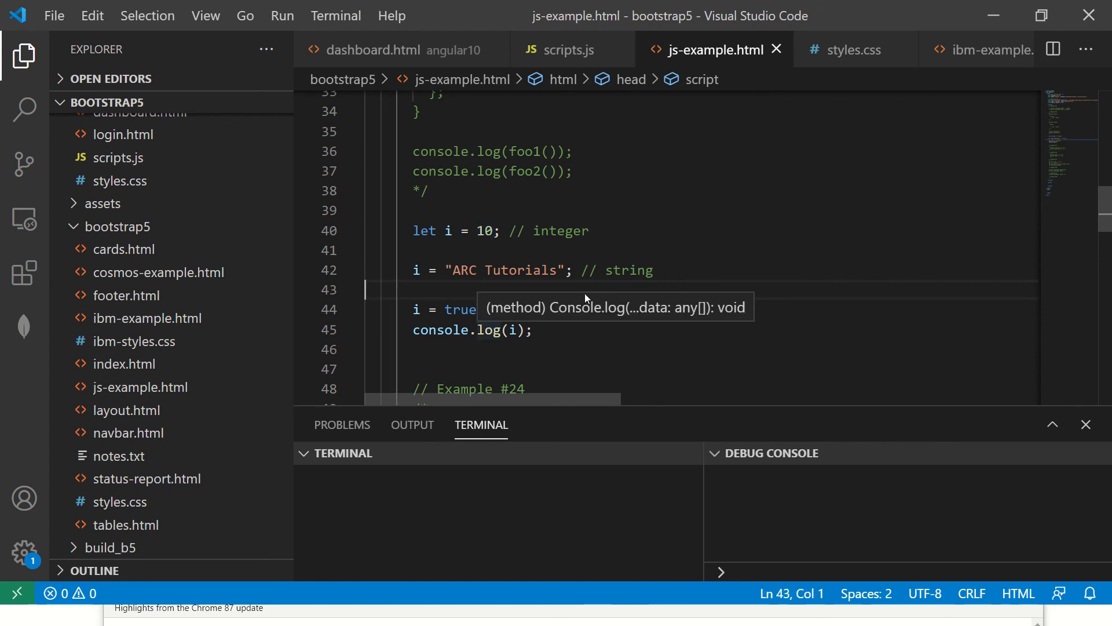
{"action": "mouse_move", "coordinate": [552, 288]}
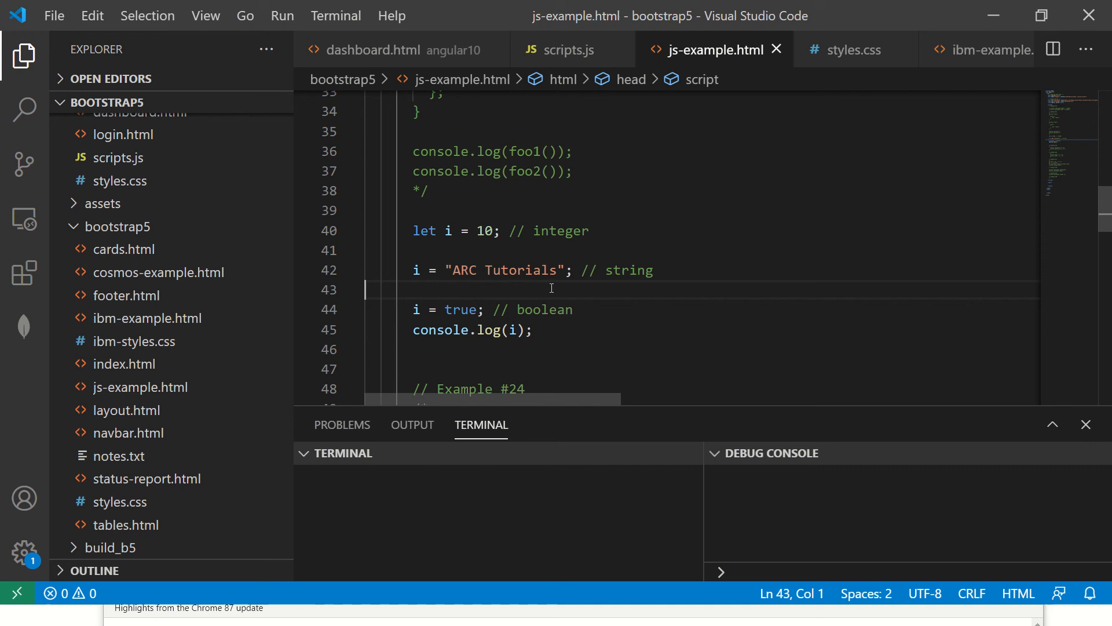
{"action": "mouse_move", "coordinate": [606, 213]}
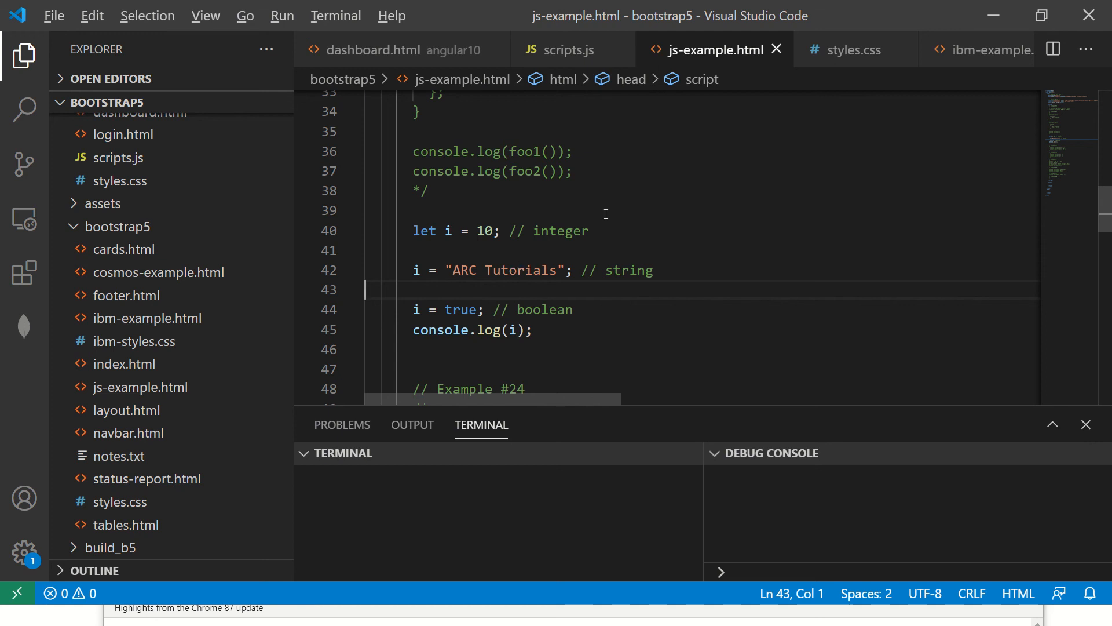